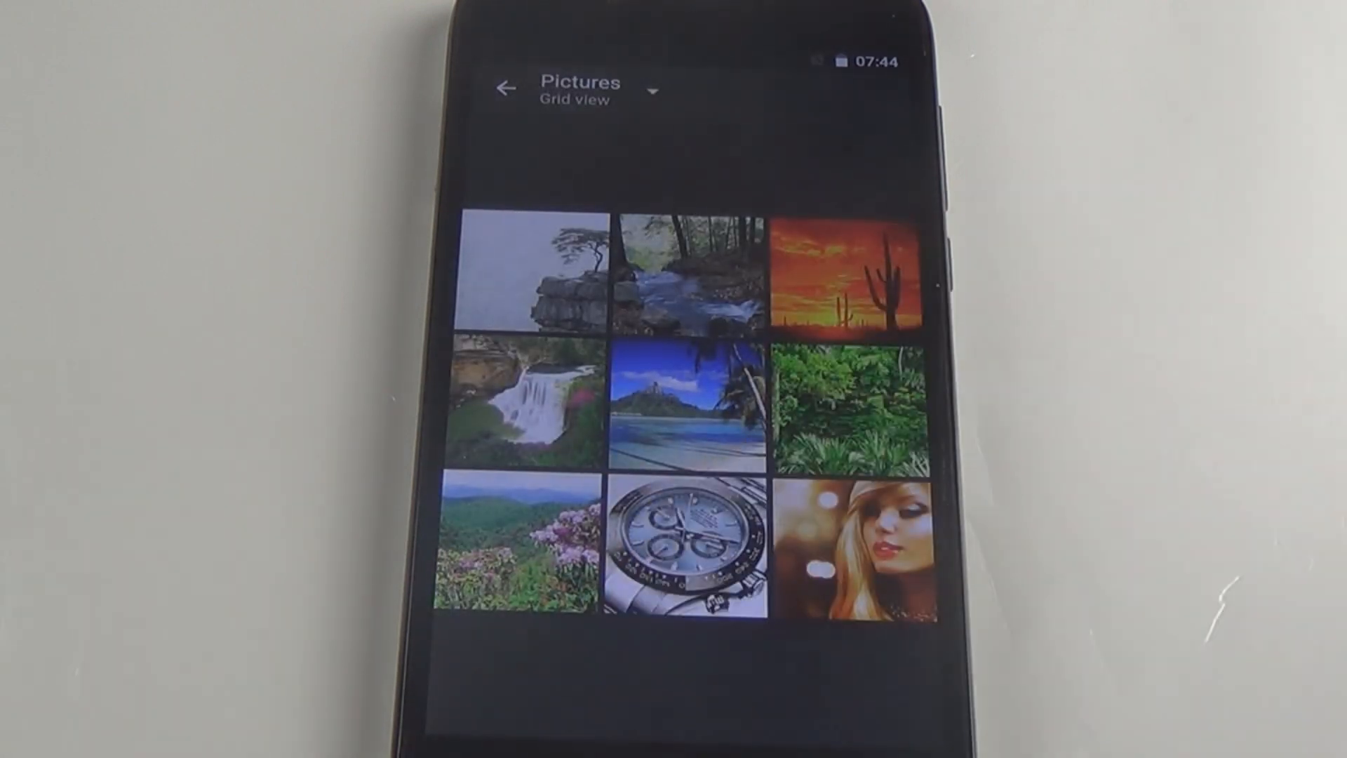
View the wristwatch photo full screen, return to the grid and pick the next item
{"action": "left_click", "coordinate": [690, 542]}
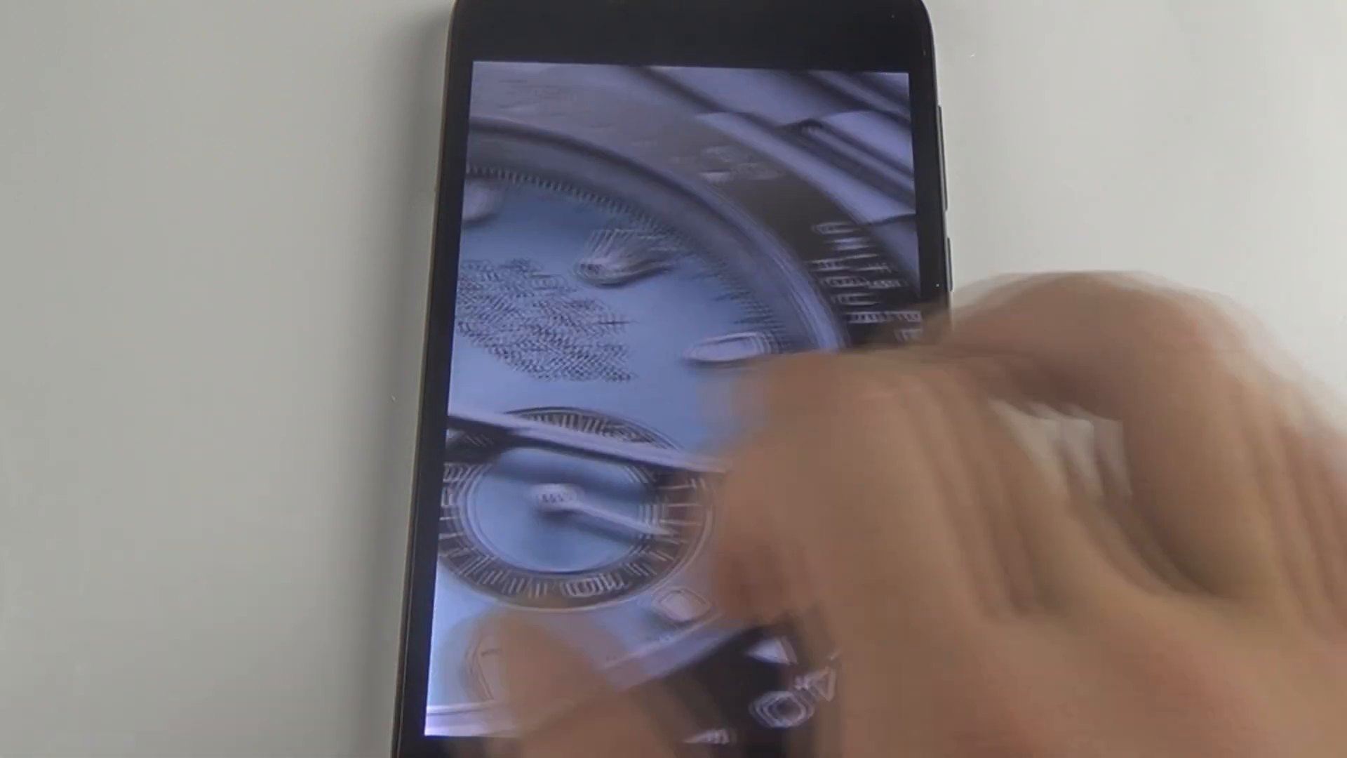
{"action": "left_click", "coordinate": [505, 89]}
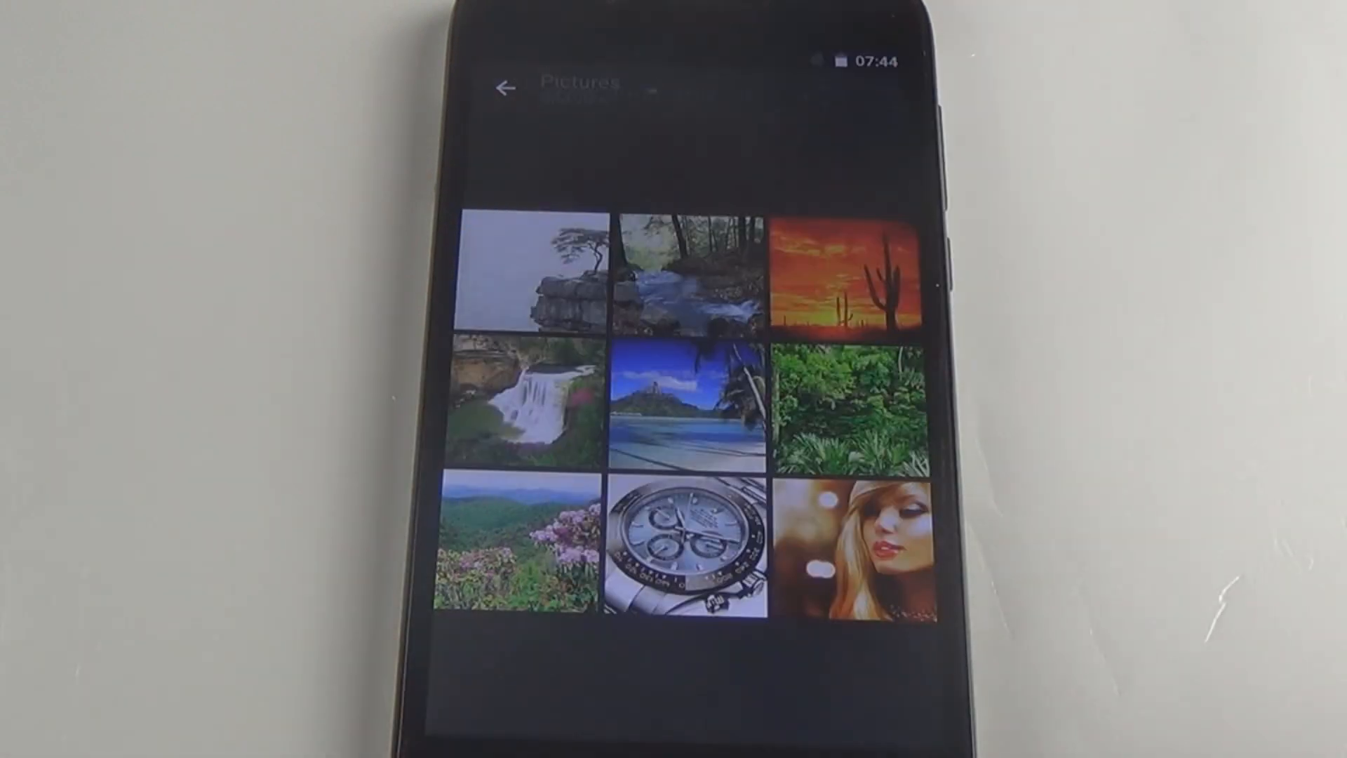
{"action": "left_click", "coordinate": [533, 275]}
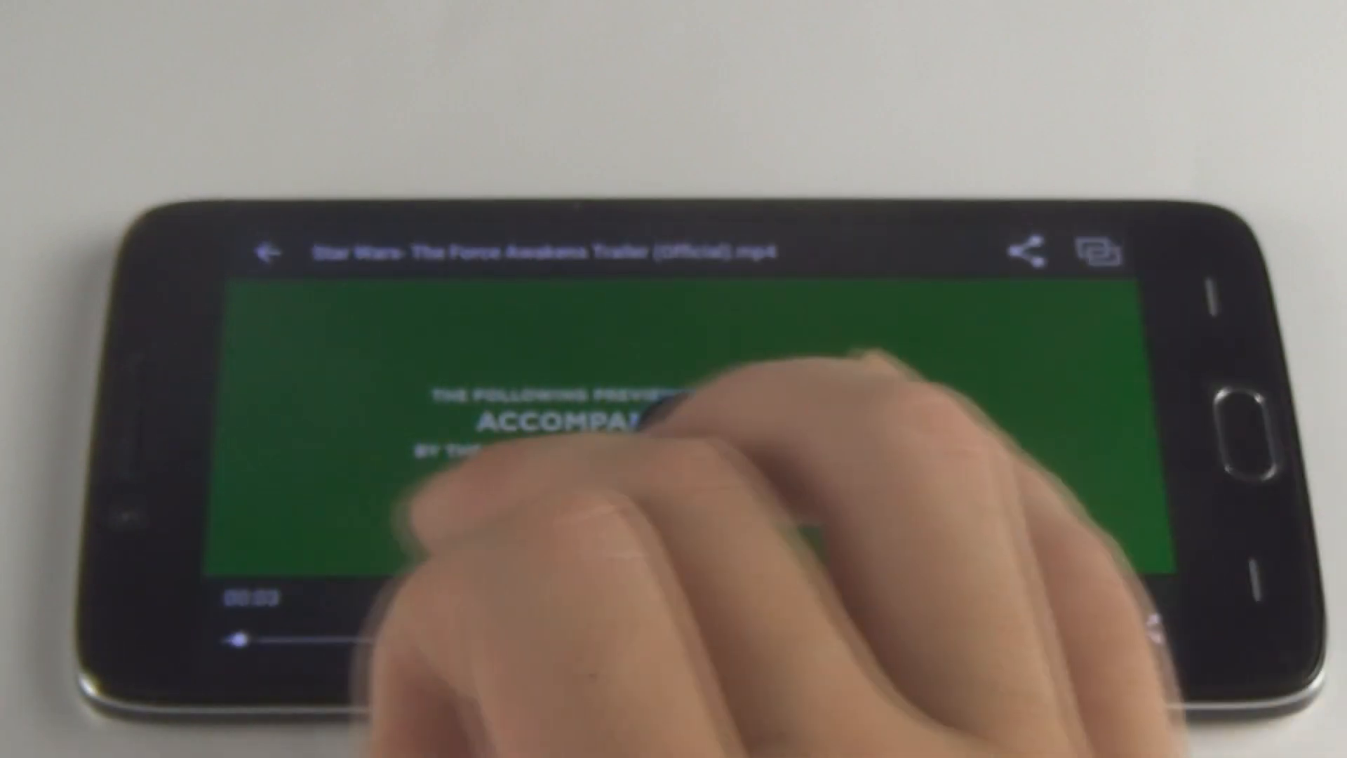
Play the Star Wars trailer and seek along the timeline to about 01:27–01:35
{"action": "left_click", "coordinate": [688, 438]}
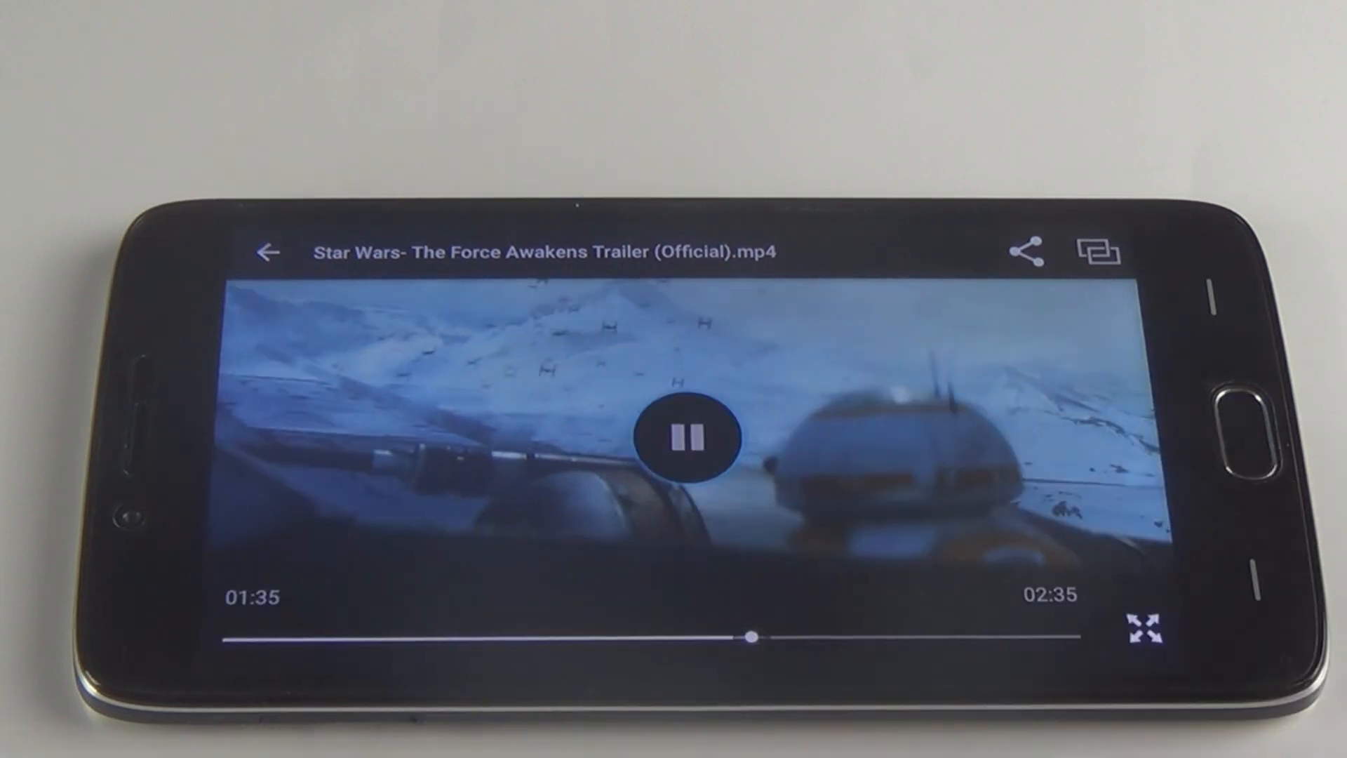
{"action": "left_click_drag", "start_coordinate": [752, 637], "coordinate": [688, 637]}
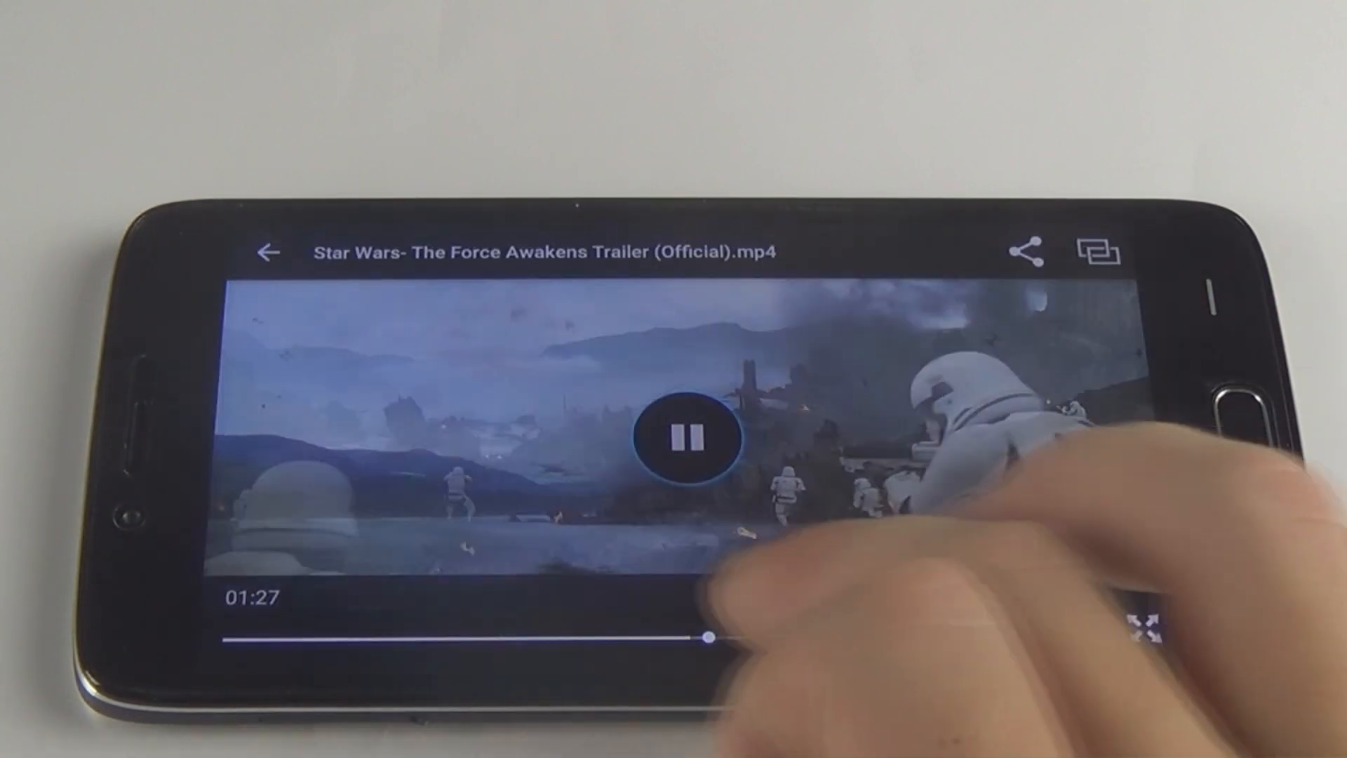
{"action": "left_click_drag", "start_coordinate": [708, 635], "coordinate": [813, 636]}
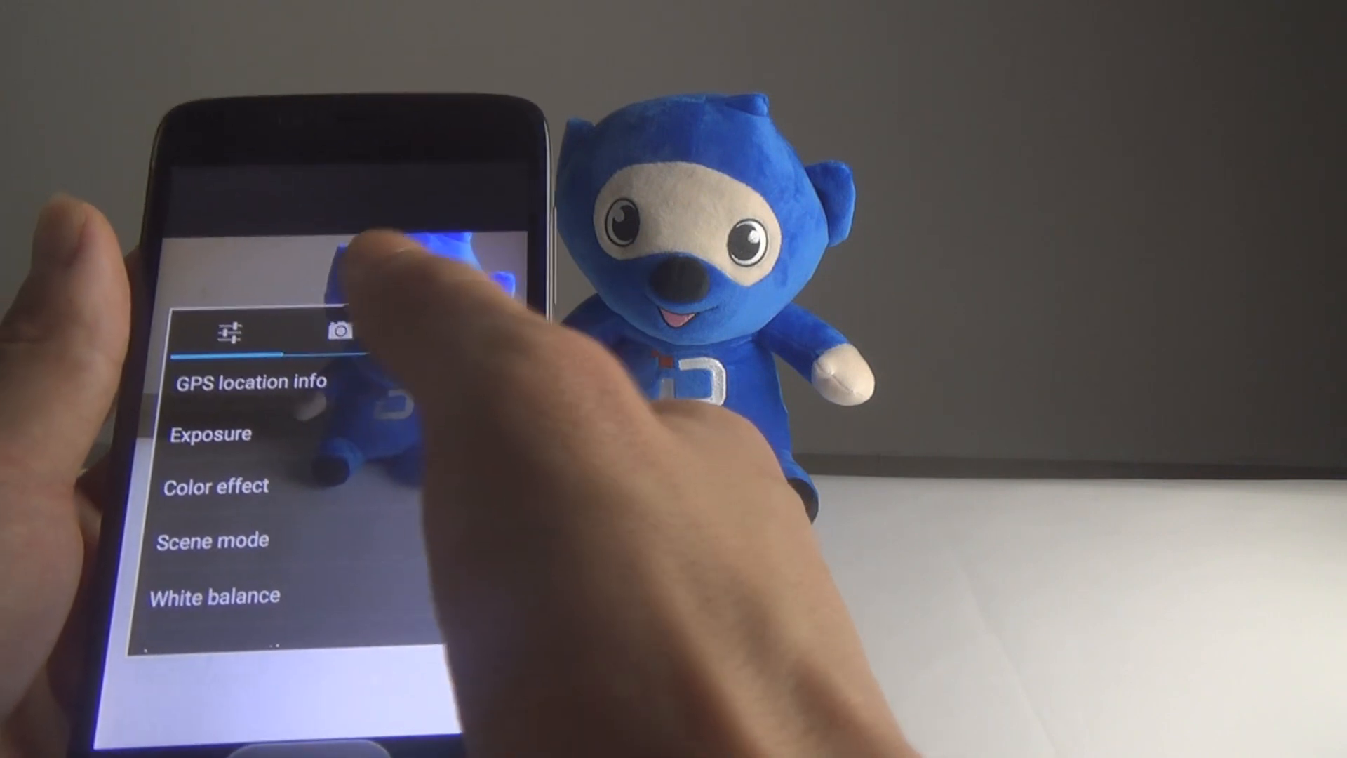
Scroll the camera settings list from GPS location info down to Picture size
{"action": "scroll", "scroll_direction": "down", "scroll_amount": 3}
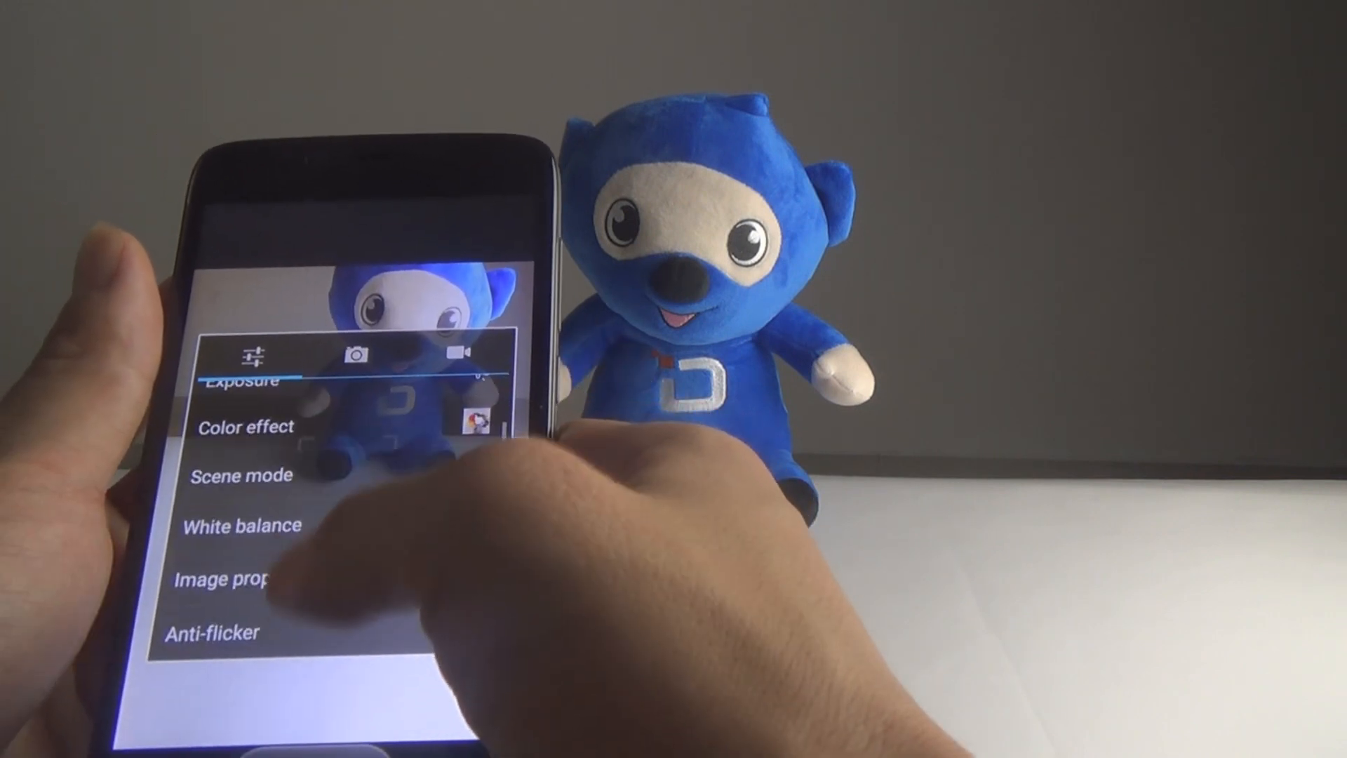
{"action": "scroll", "scroll_direction": "down", "scroll_amount": 3}
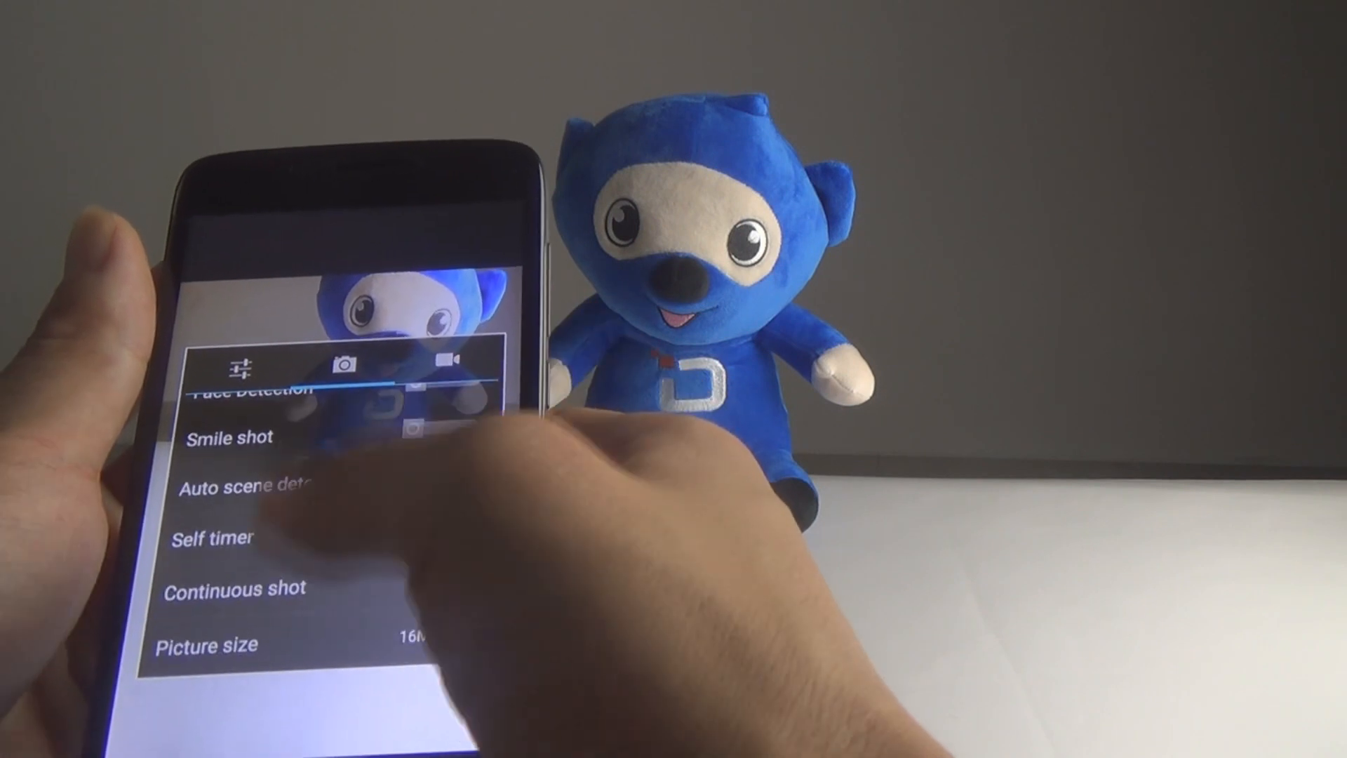
{"action": "scroll", "scroll_direction": "down", "scroll_amount": 3}
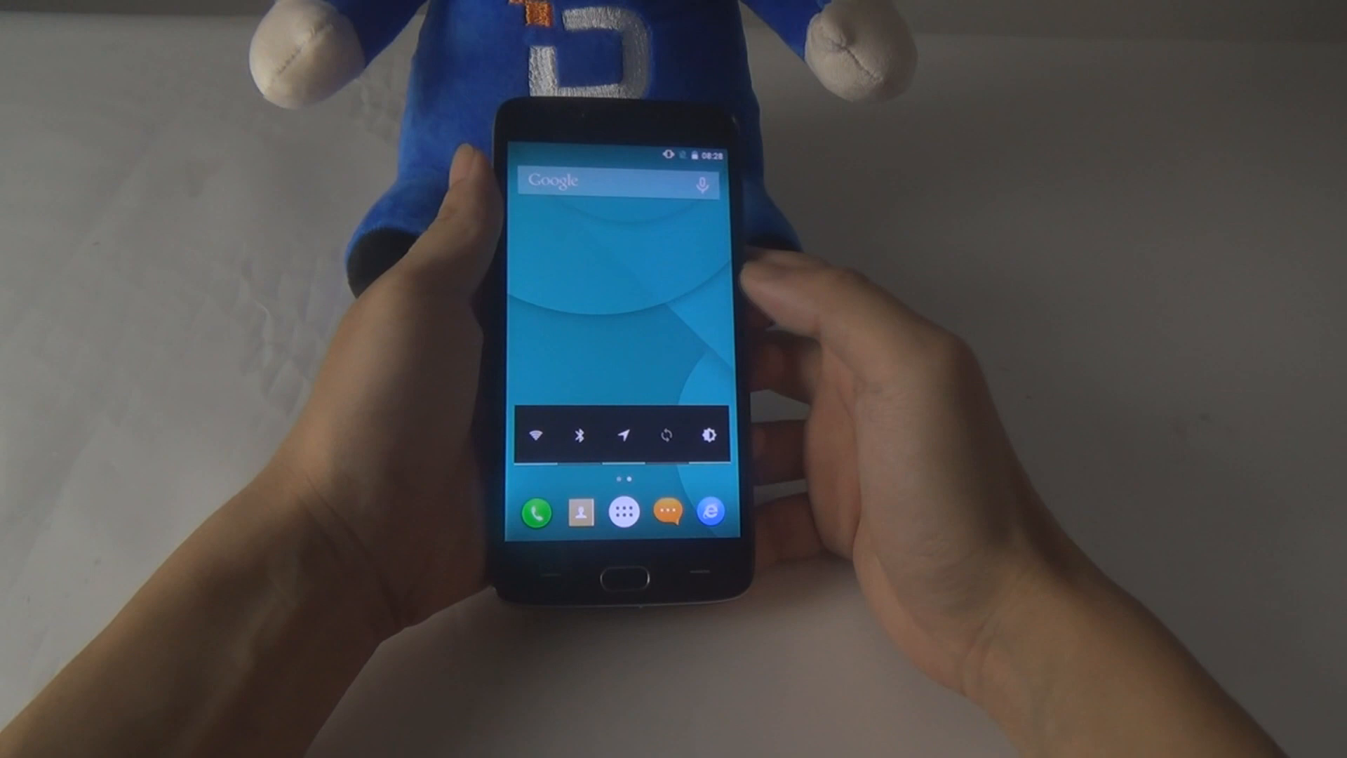
Launch File Manager from the app drawer and browse Phone storage into the gokeyboard folder
{"action": "left_click", "coordinate": [621, 511]}
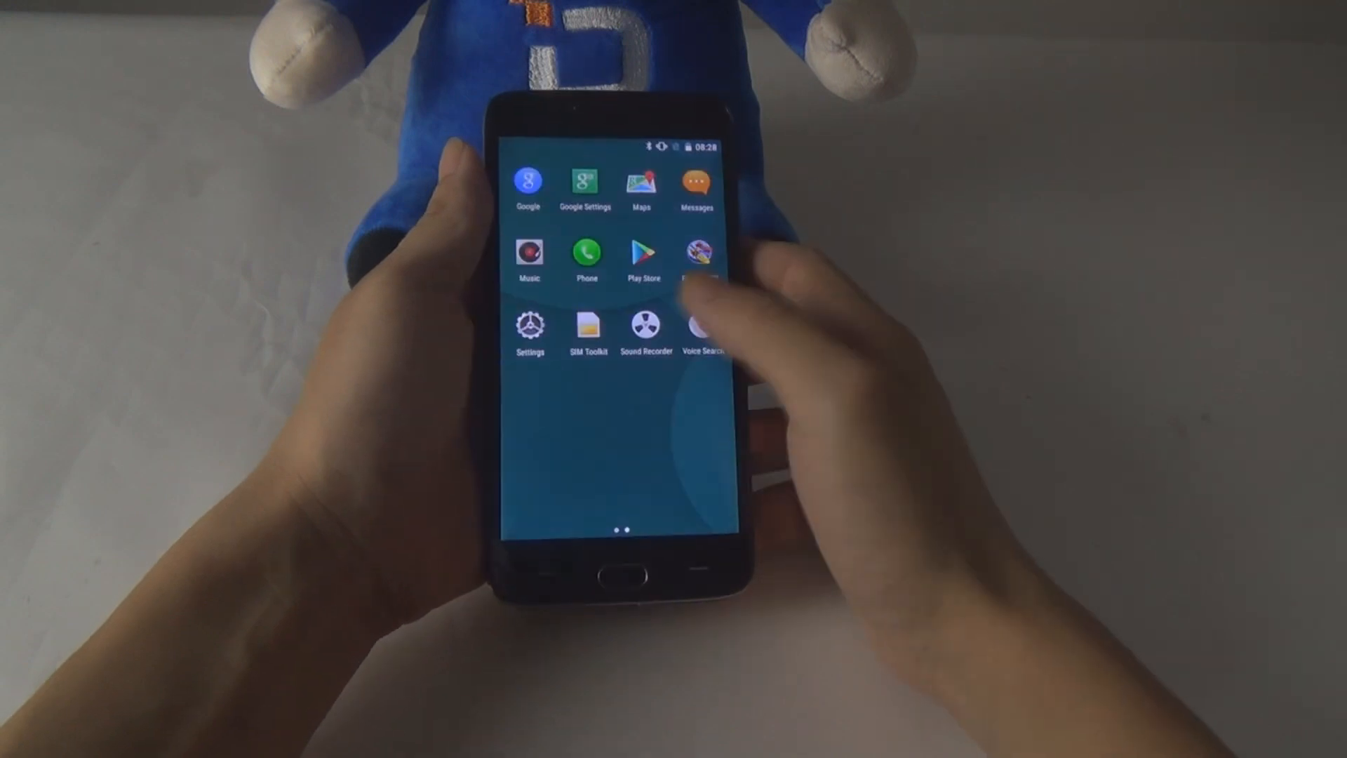
{"action": "scroll", "scroll_direction": "left", "scroll_amount": 3}
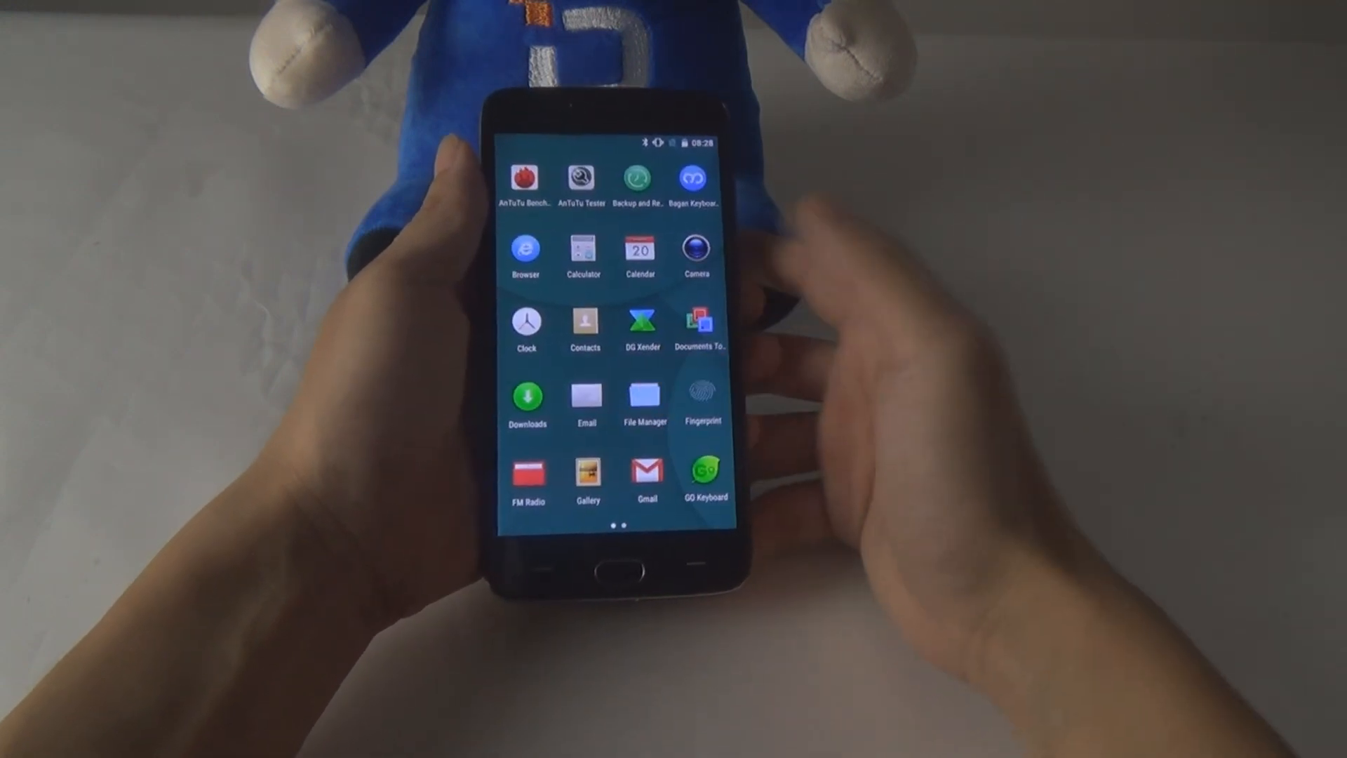
{"action": "left_click", "coordinate": [642, 398]}
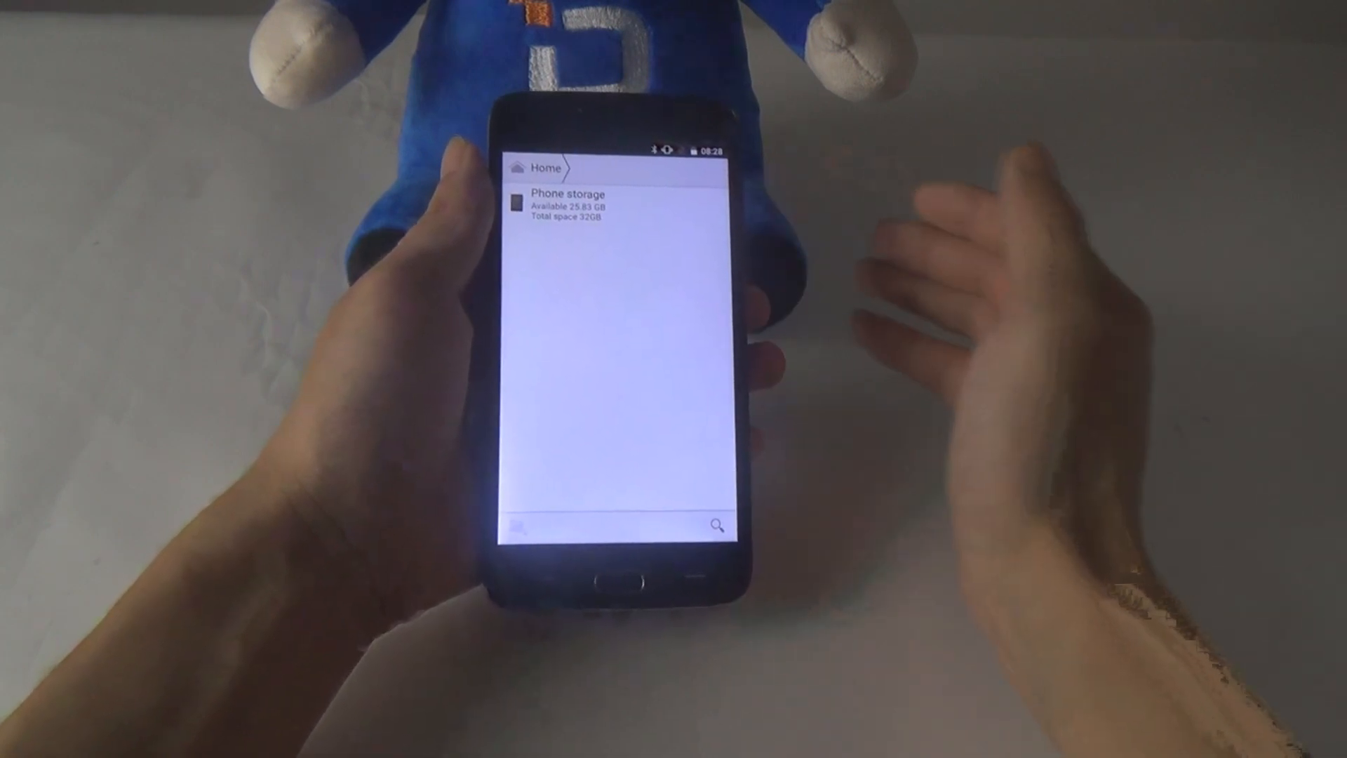
{"action": "left_click", "coordinate": [565, 205]}
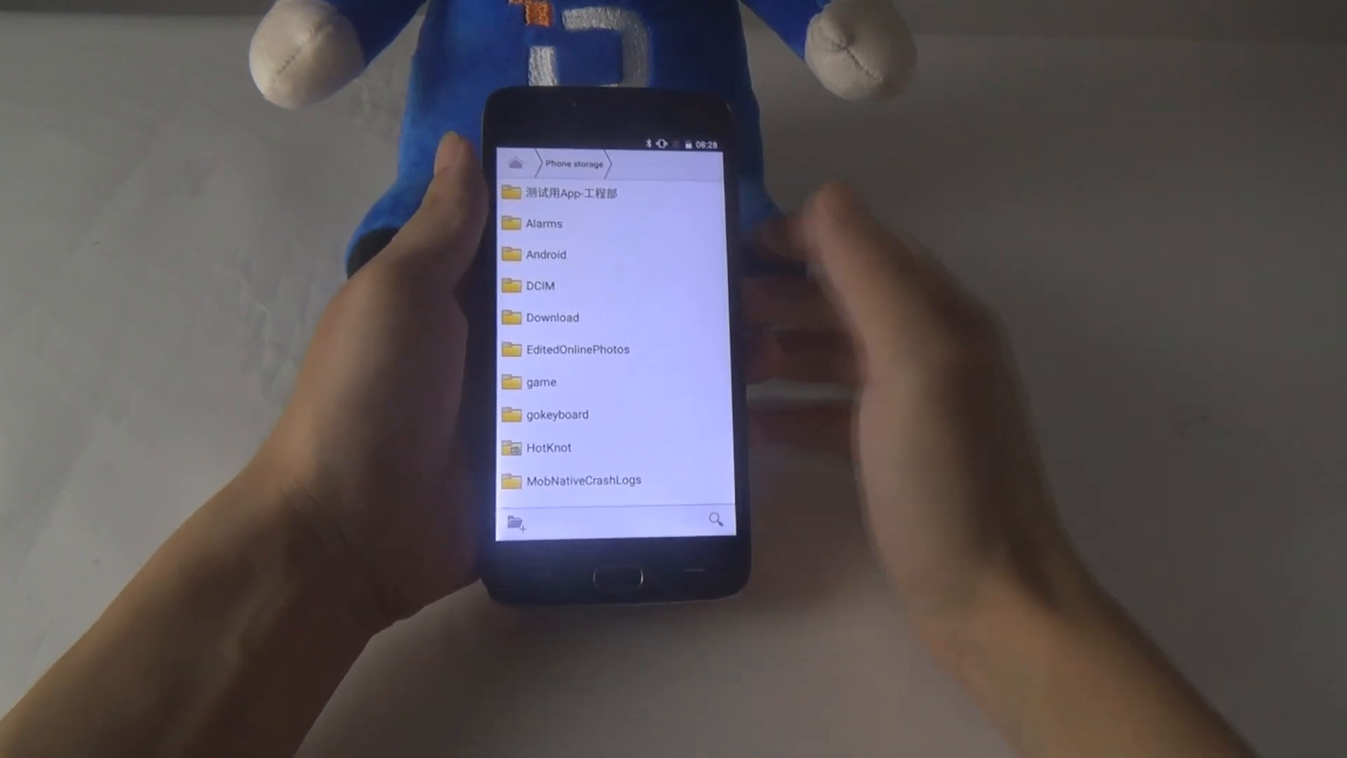
{"action": "left_click", "coordinate": [557, 414]}
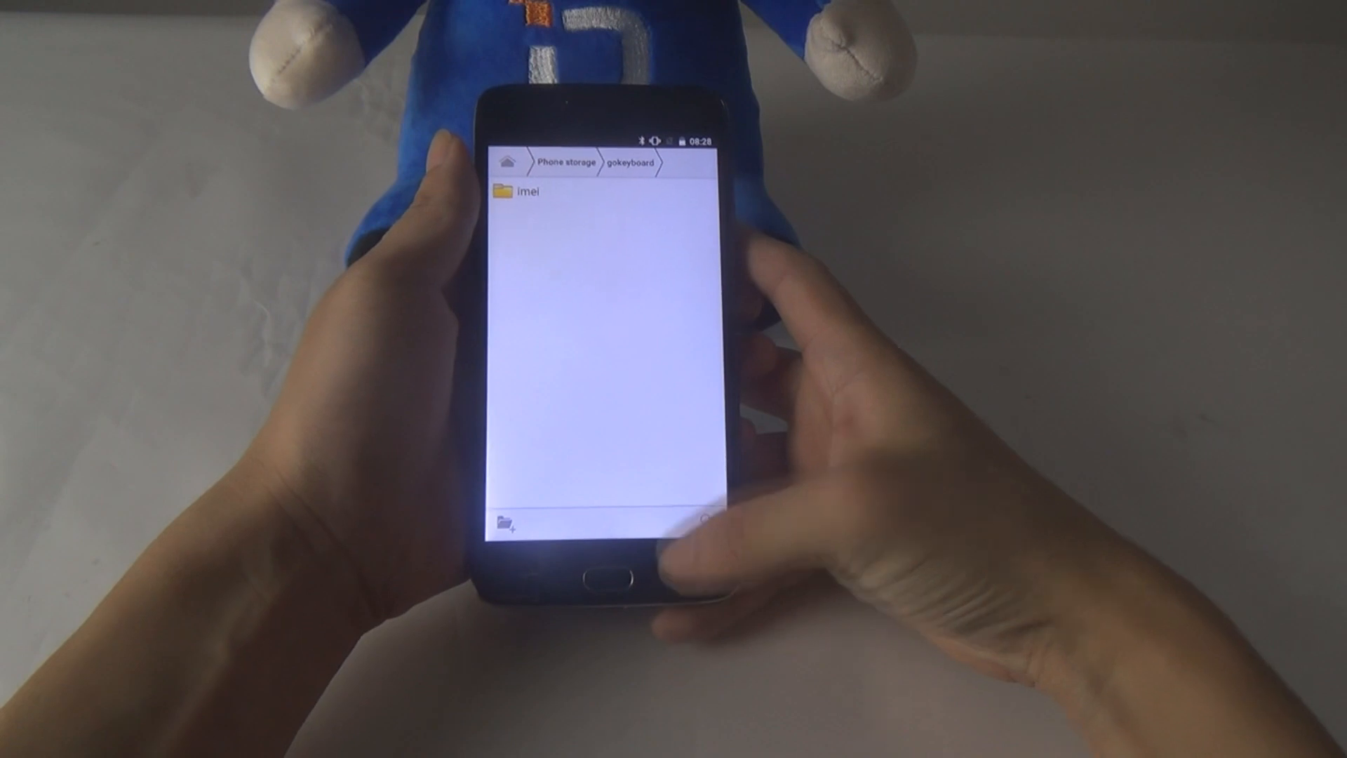